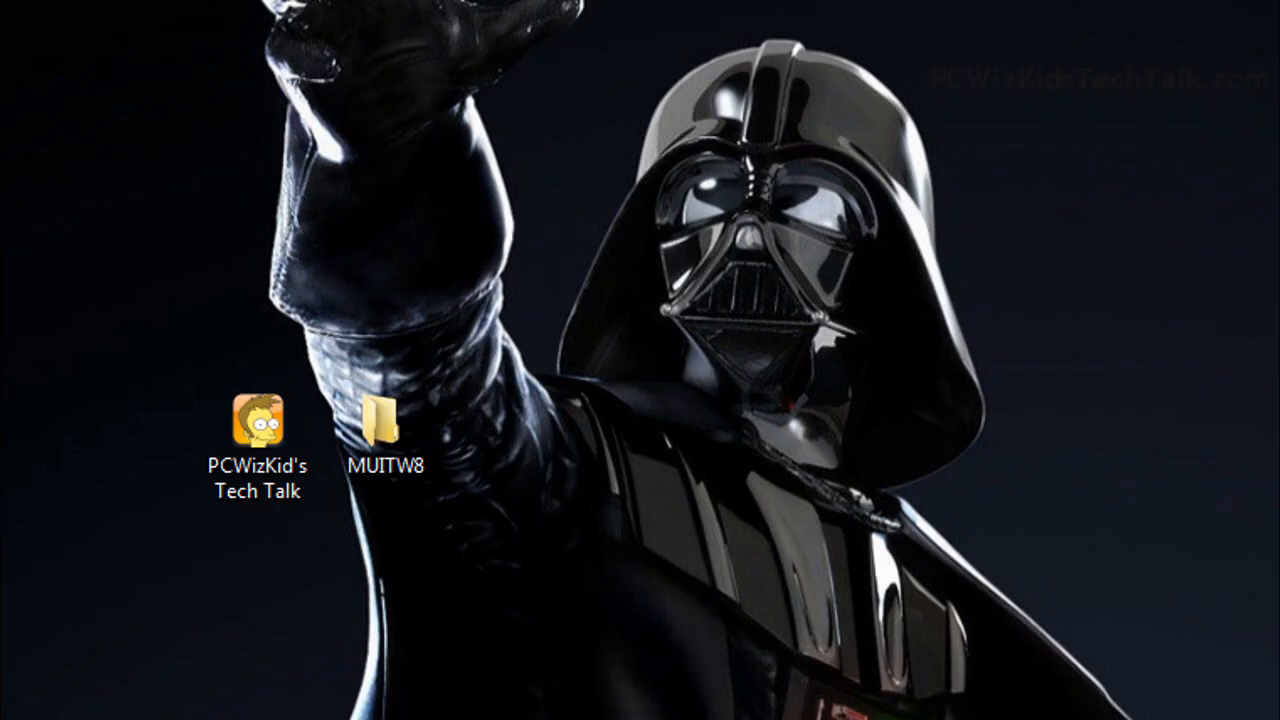
- Open the desktop MUITW8 folder and launch Metro UI Tweaker.exe from it
{"action": "left_click", "coordinate": [395, 430]}
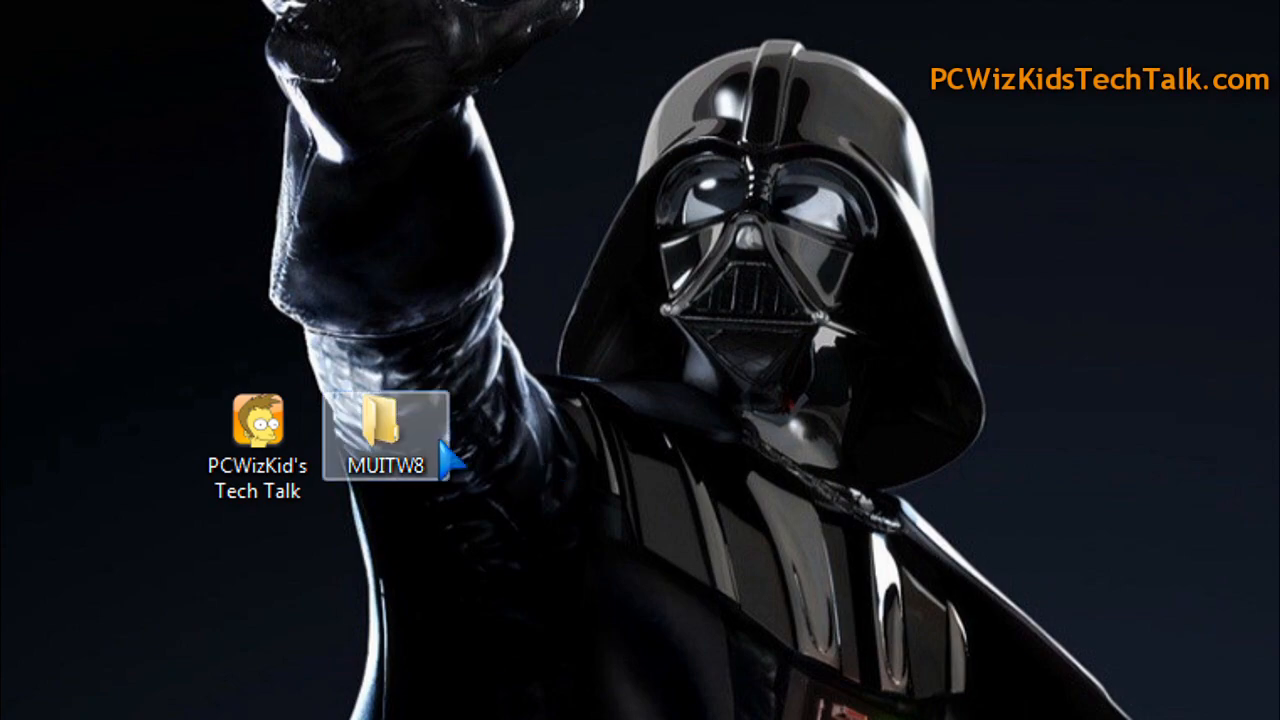
{"action": "double_click", "coordinate": [391, 430]}
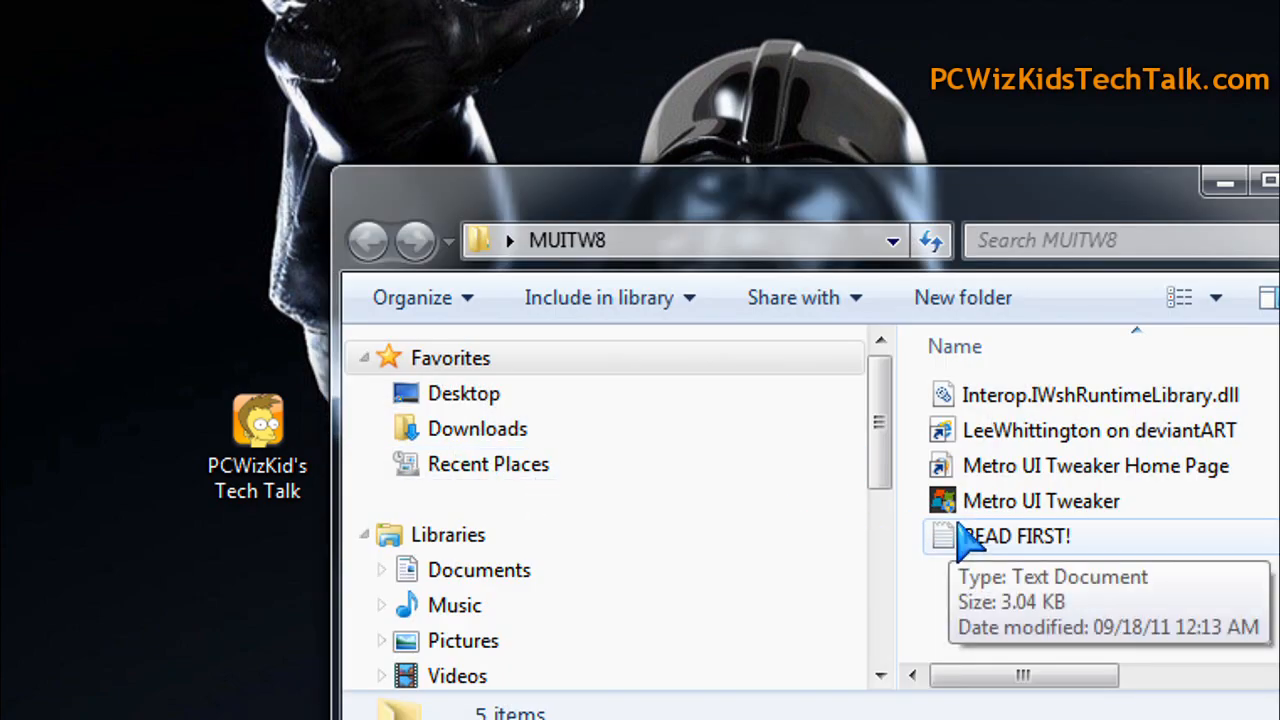
{"action": "double_click", "coordinate": [1040, 500]}
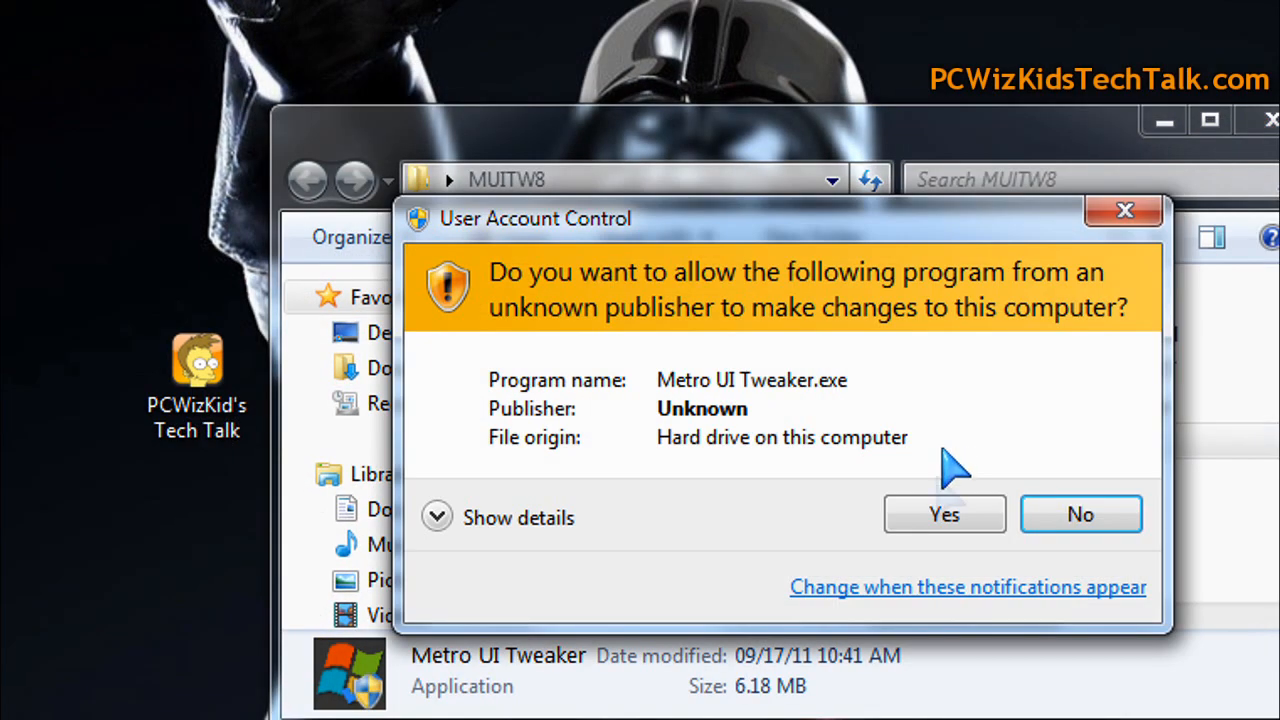
- Allow the UAC prompt, then try each Metro option, ending on Enable Start Menu and Explorer Ribbon
{"action": "left_click", "coordinate": [944, 514]}
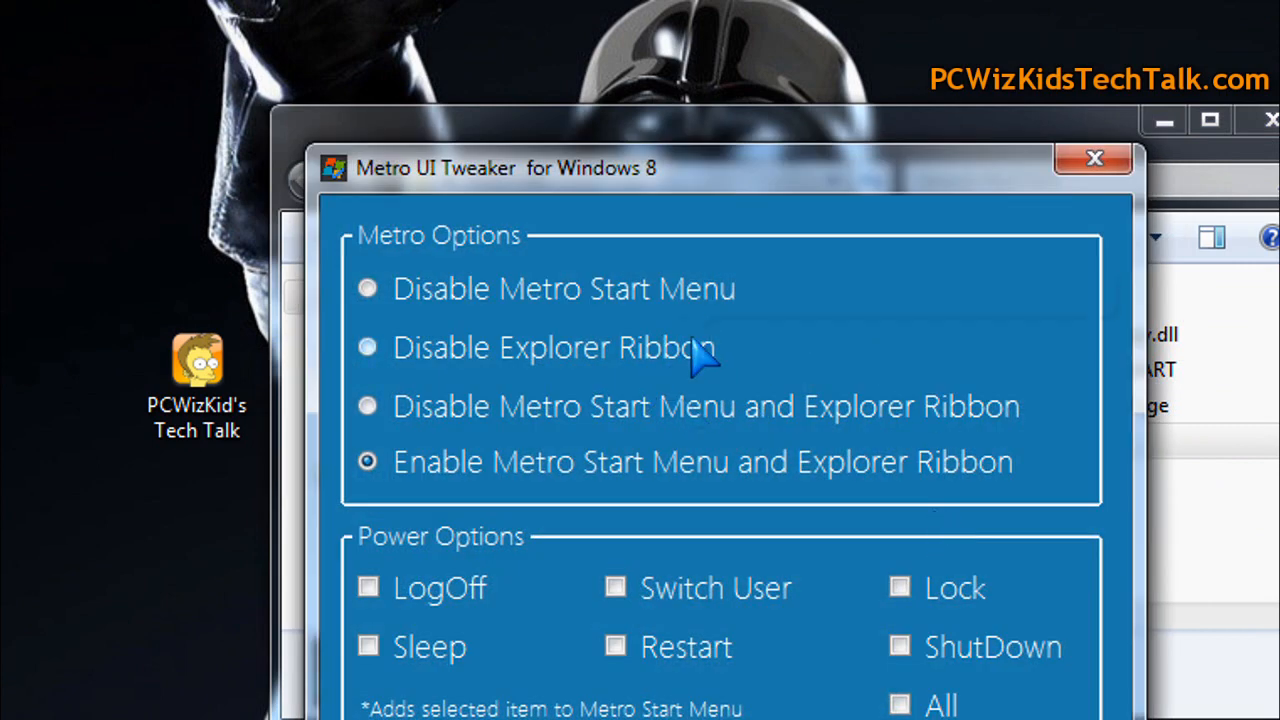
{"action": "mouse_move", "coordinate": [435, 310]}
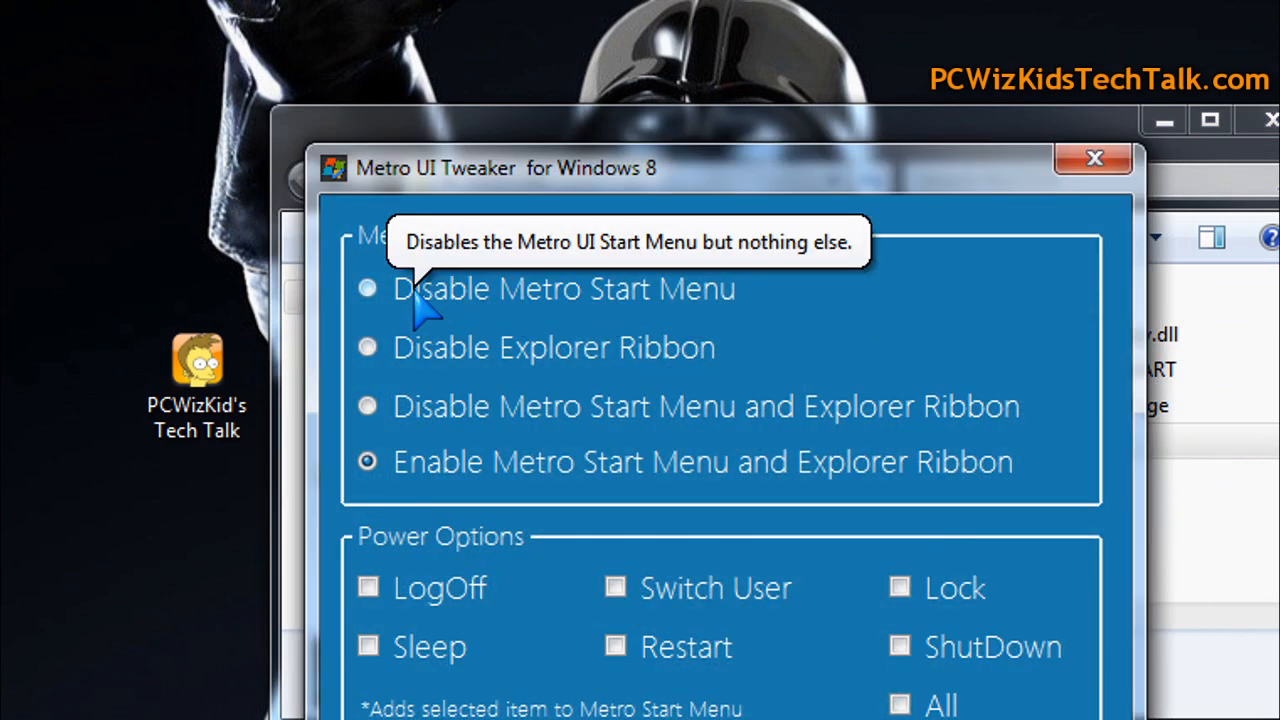
{"action": "left_click", "coordinate": [367, 289]}
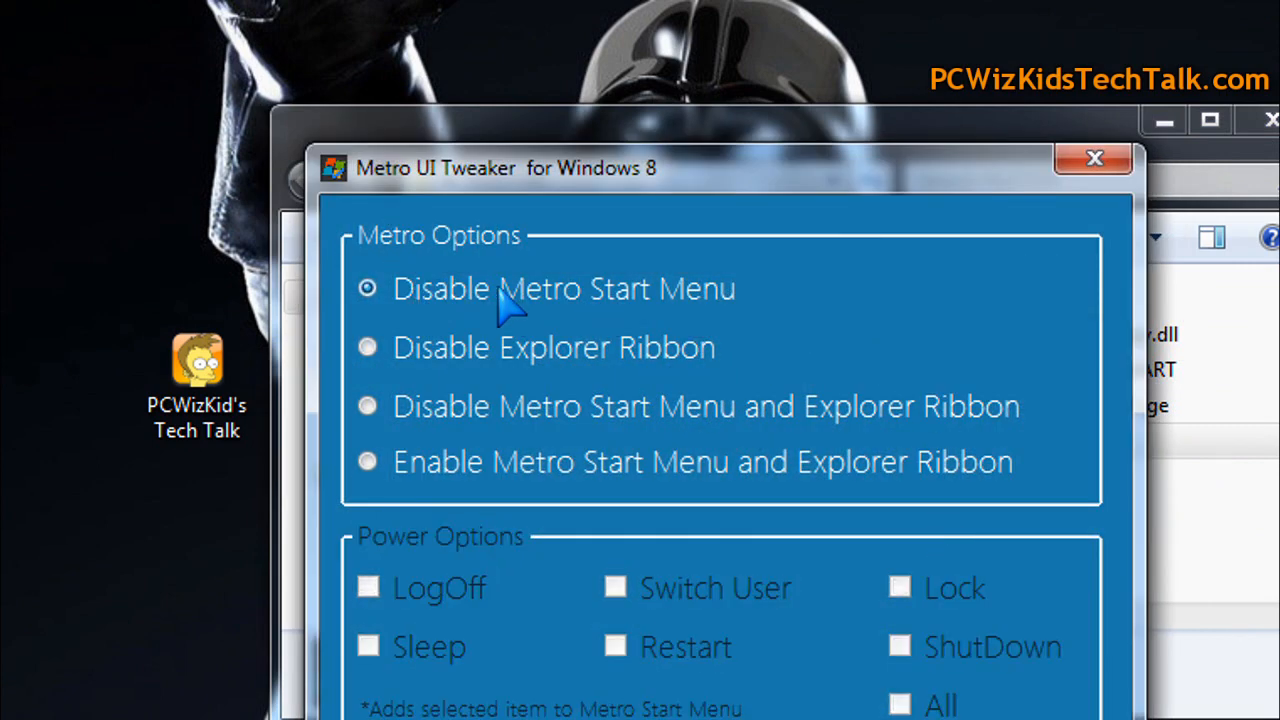
{"action": "left_click", "coordinate": [367, 347]}
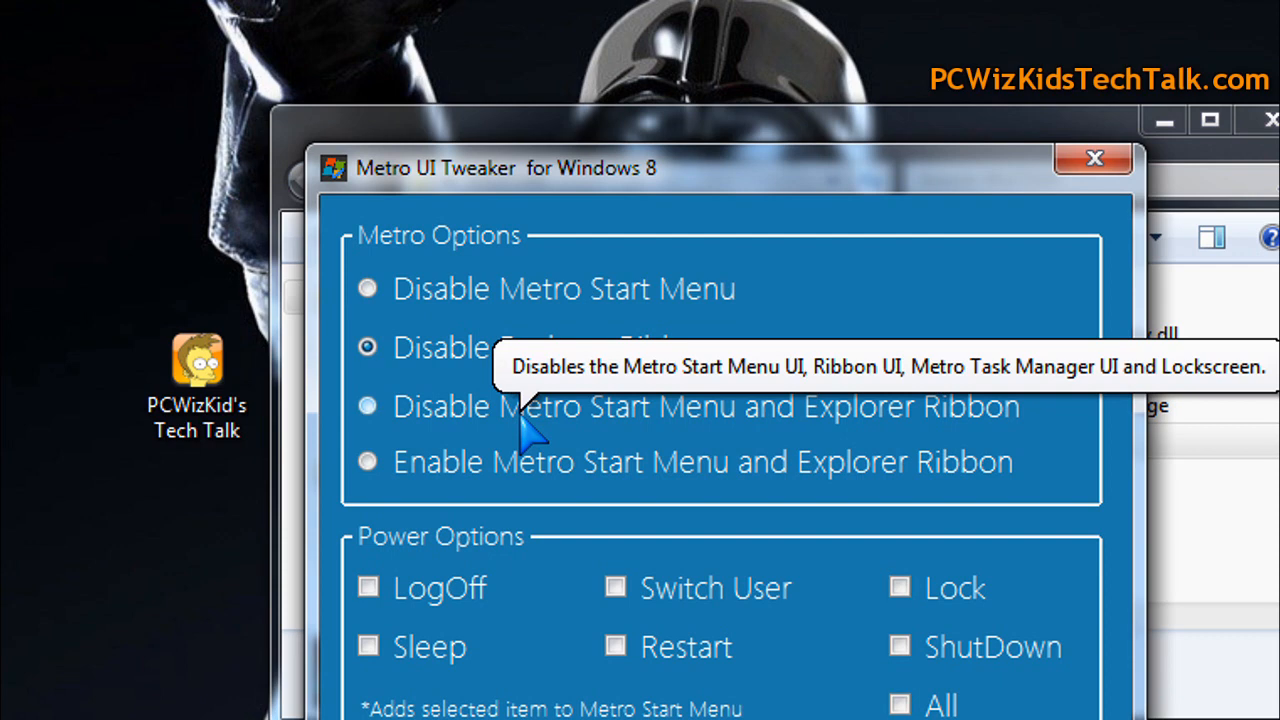
{"action": "left_click", "coordinate": [367, 405]}
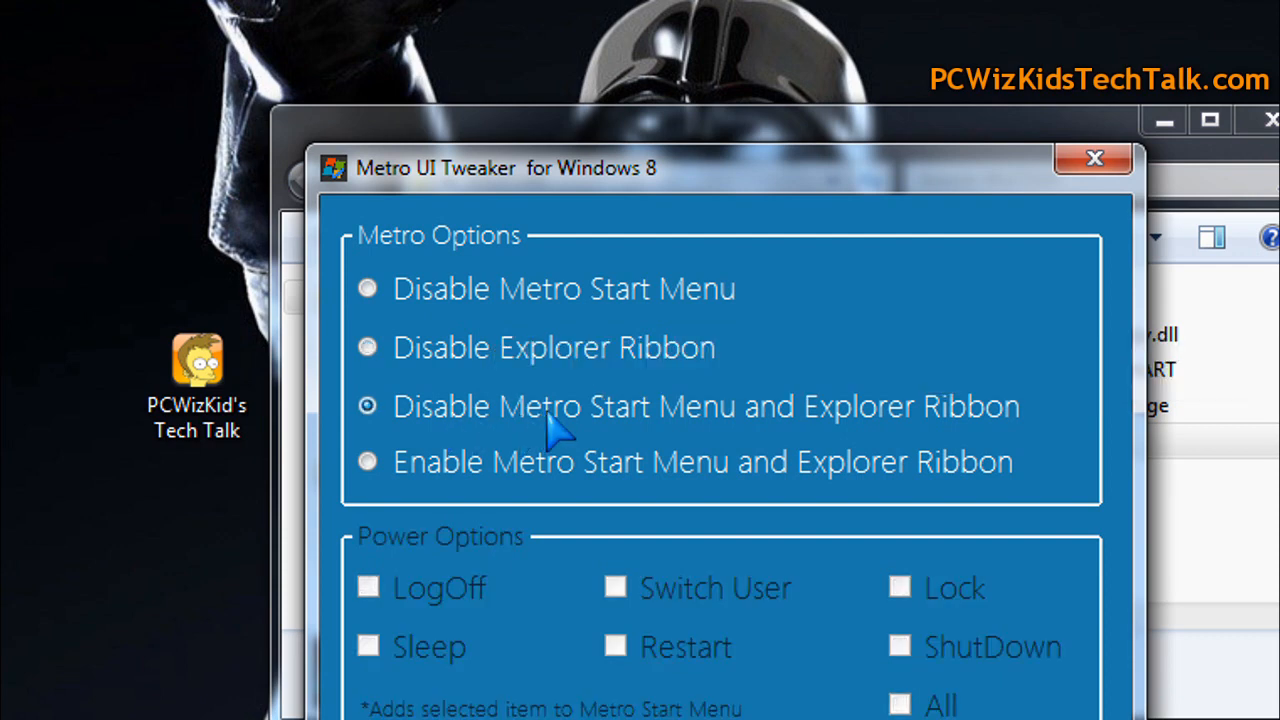
{"action": "left_click", "coordinate": [367, 461]}
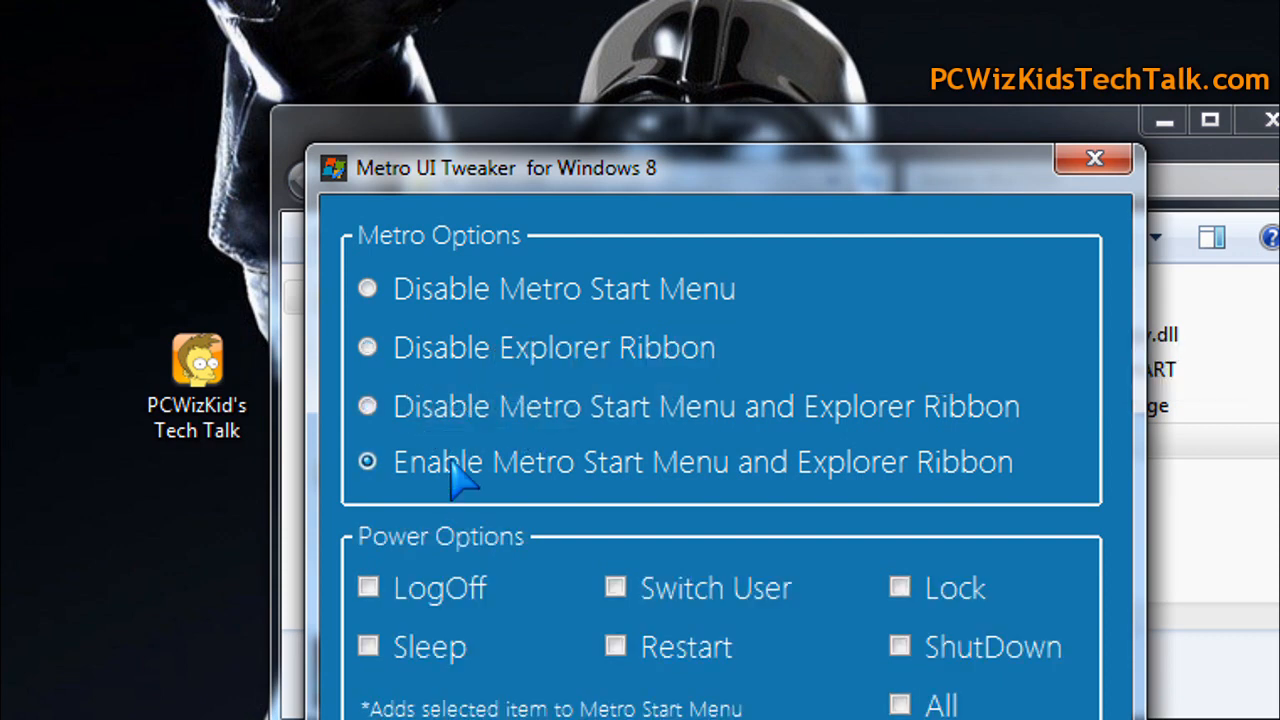
{"action": "mouse_move", "coordinate": [545, 485]}
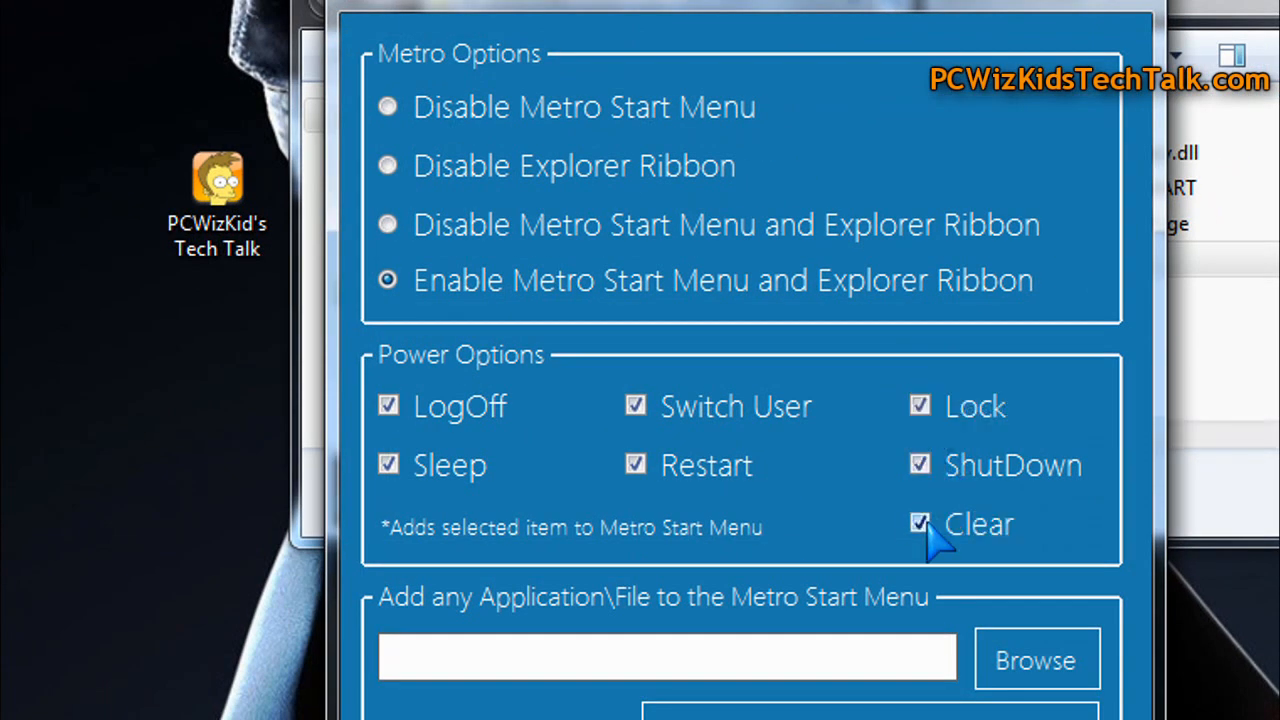
{"action": "mouse_move", "coordinate": [662, 463]}
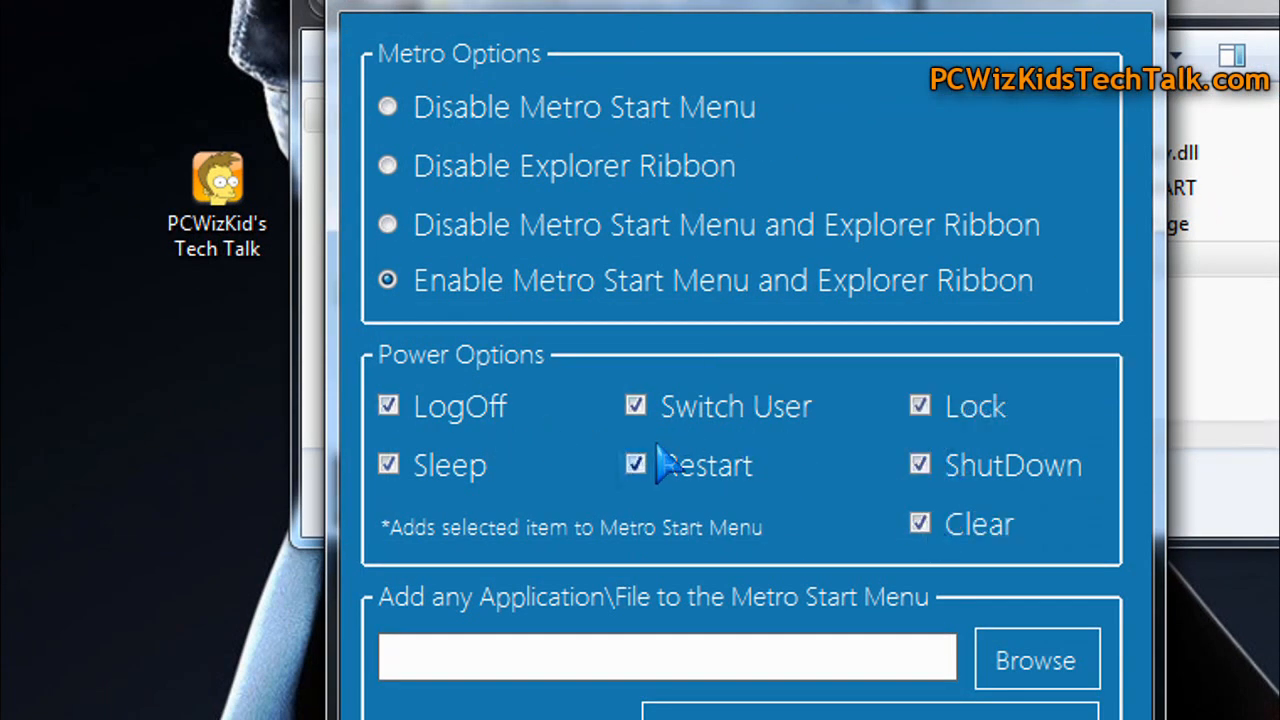